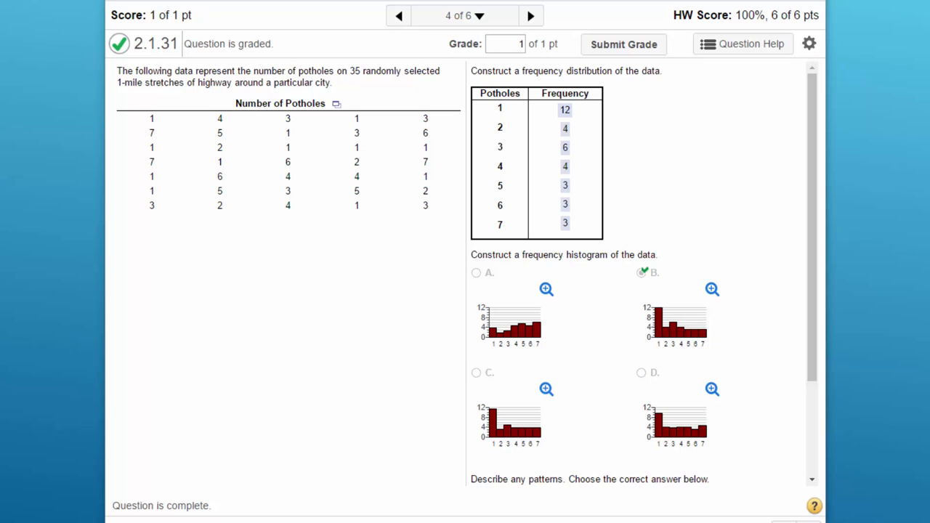
mouse_move(354, 362)
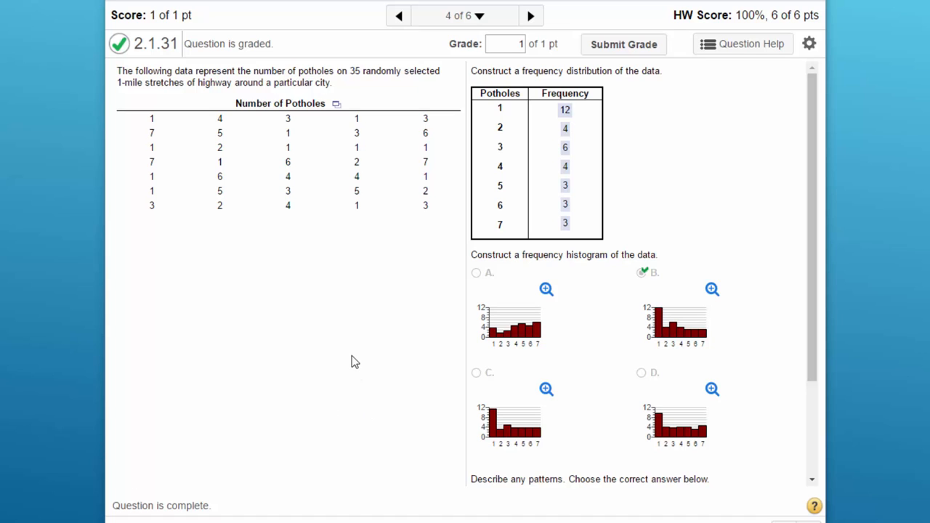
mouse_move(338, 125)
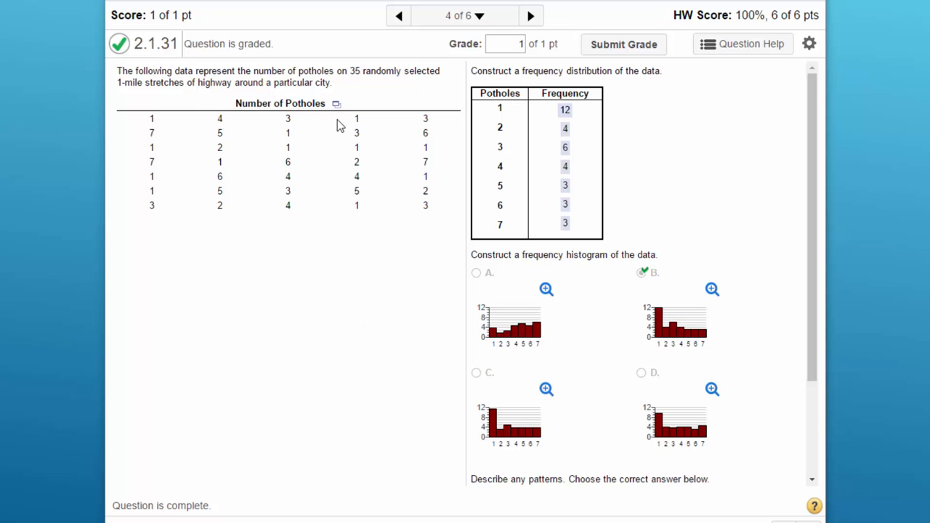
mouse_move(336, 110)
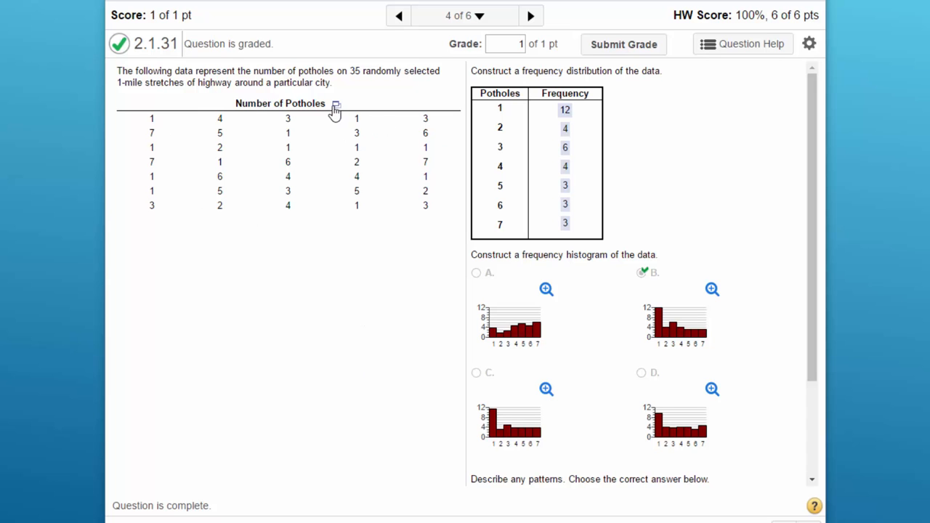
- Send the 35-value pothole data from MyStatLab into StatCrunch
click(336, 103)
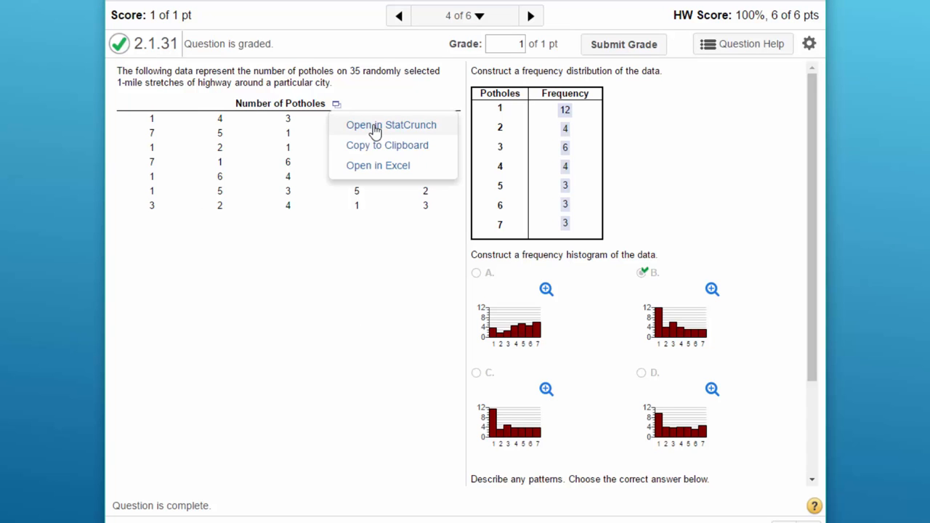
click(390, 125)
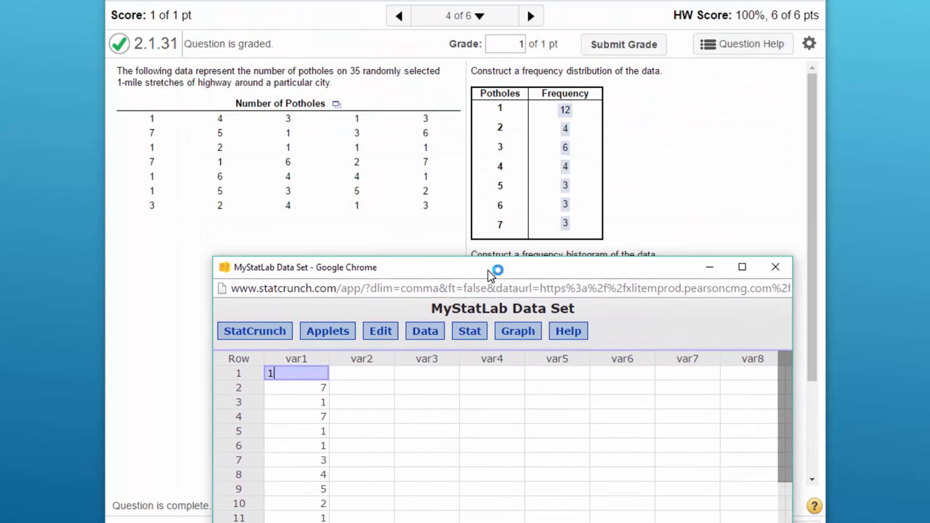
- Compute a Stat > Tables > Frequency table of var1 showing only frequency counts
drag(486, 267, 472, 212)
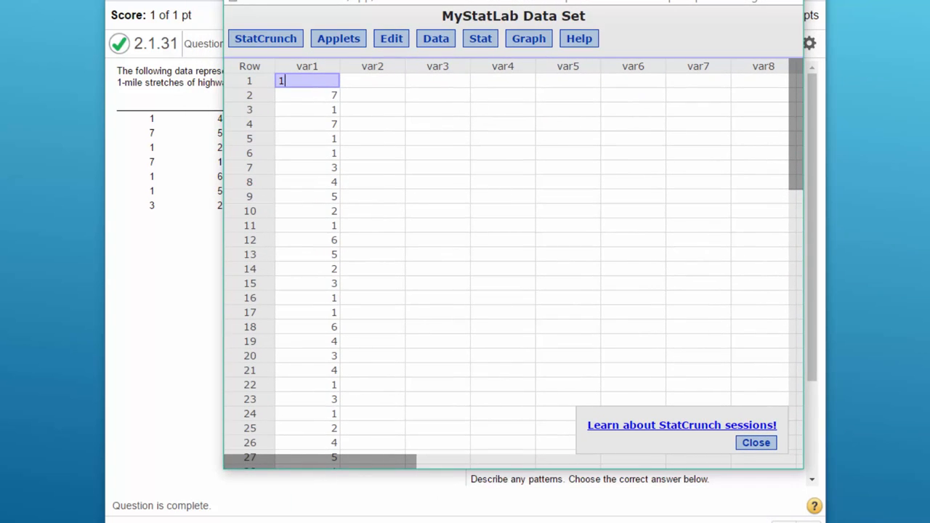
mouse_move(479, 39)
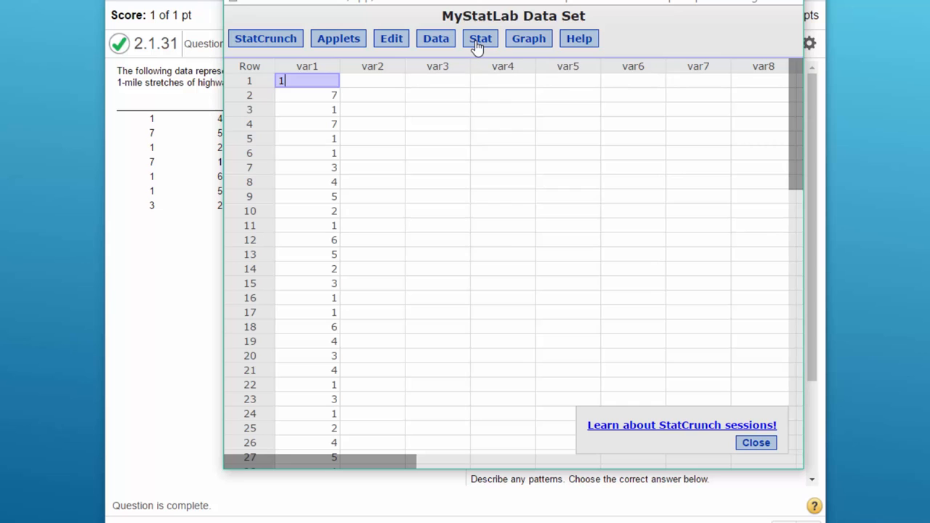
click(479, 38)
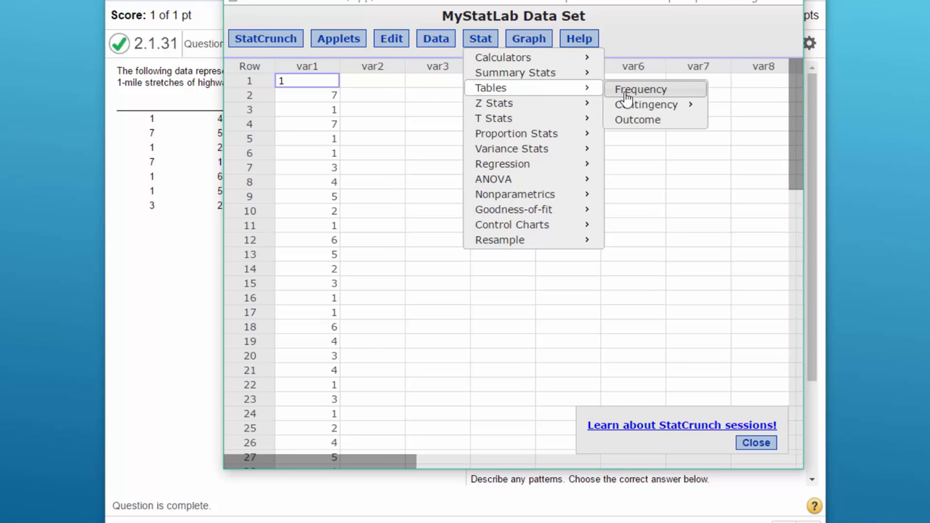
click(640, 89)
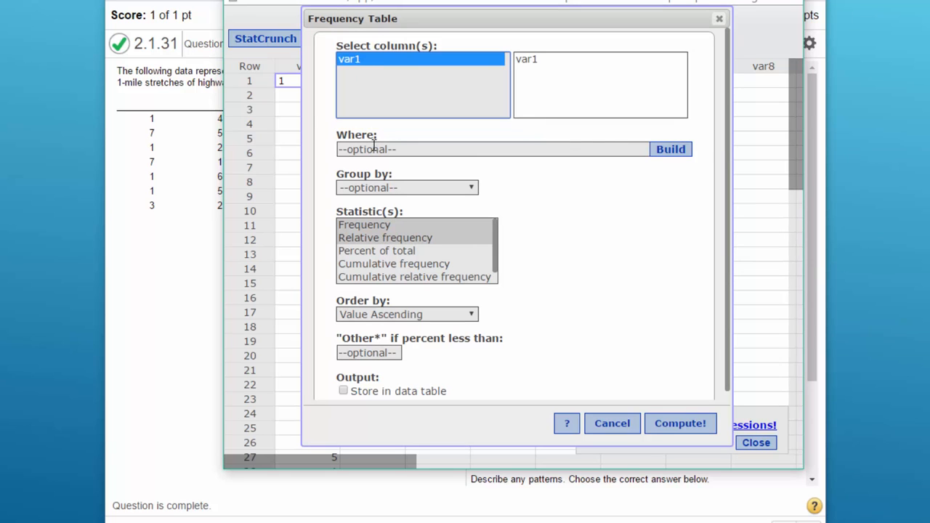
mouse_move(366, 193)
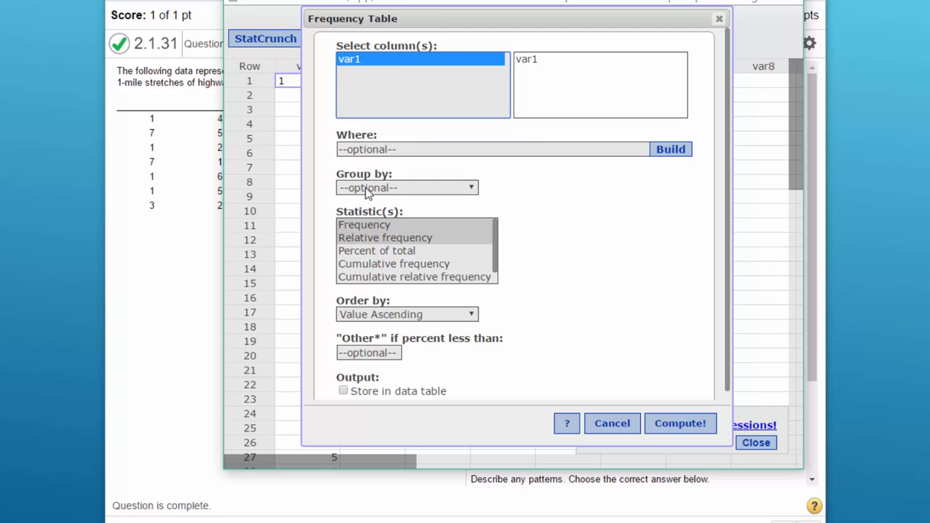
mouse_move(366, 231)
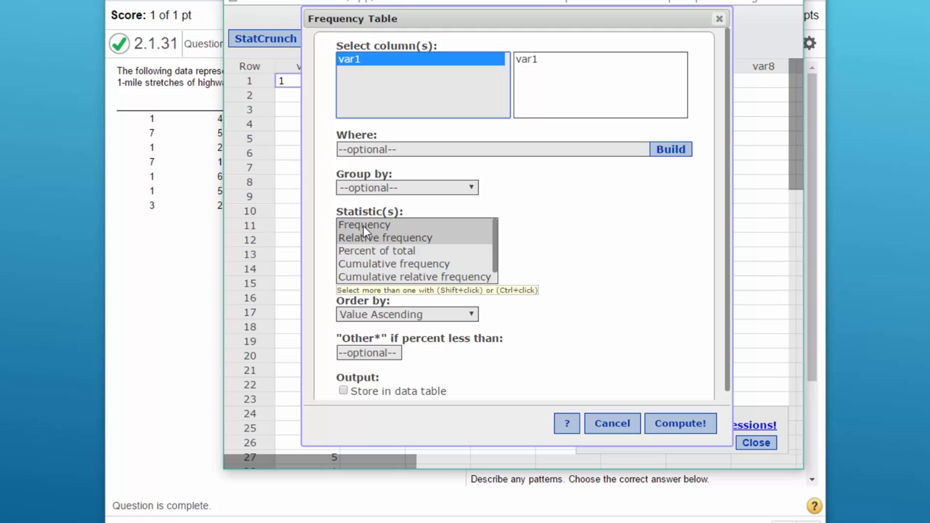
click(364, 224)
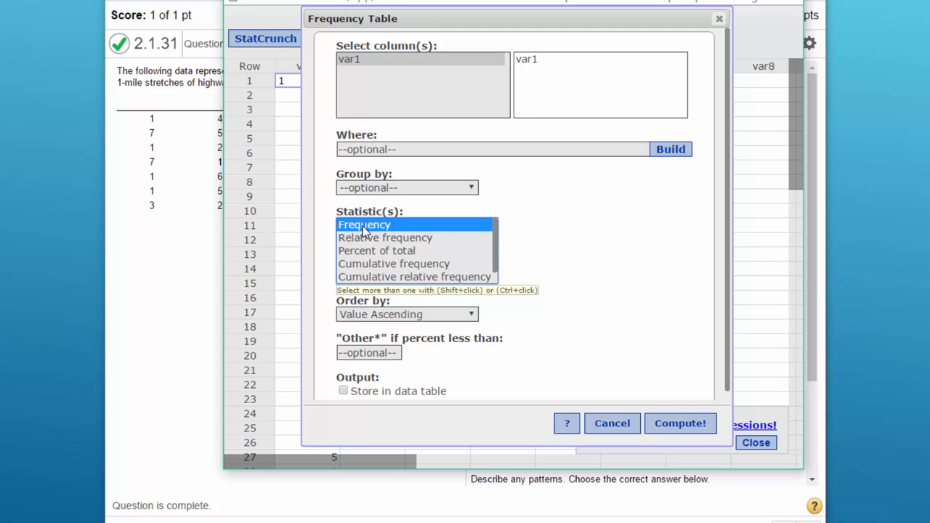
mouse_move(369, 241)
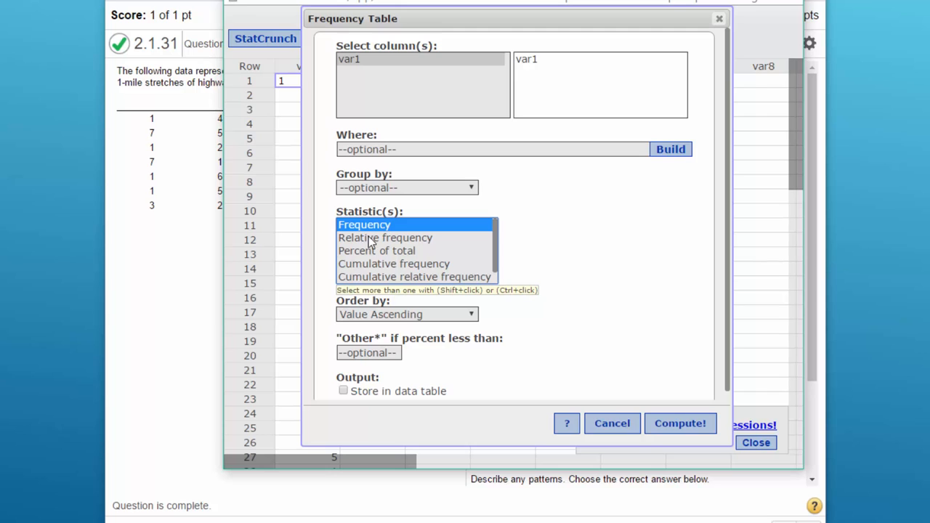
mouse_move(367, 369)
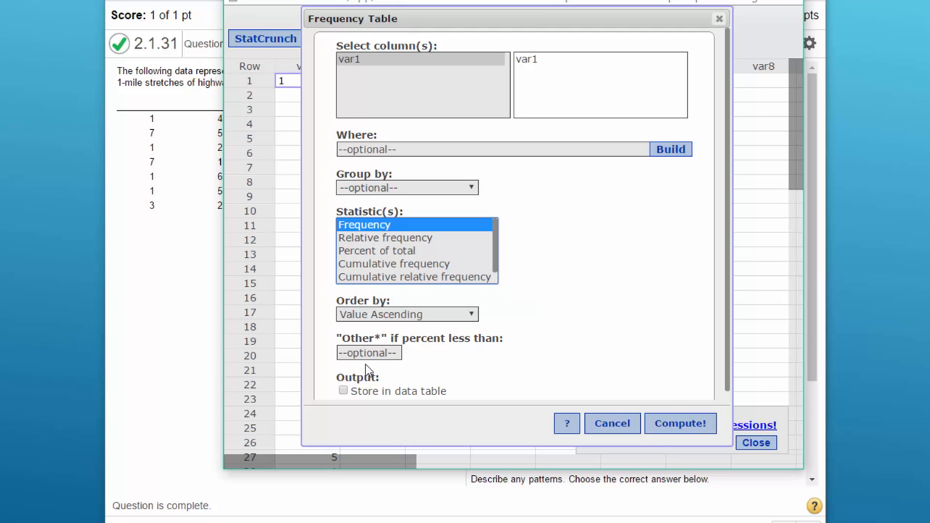
click(679, 423)
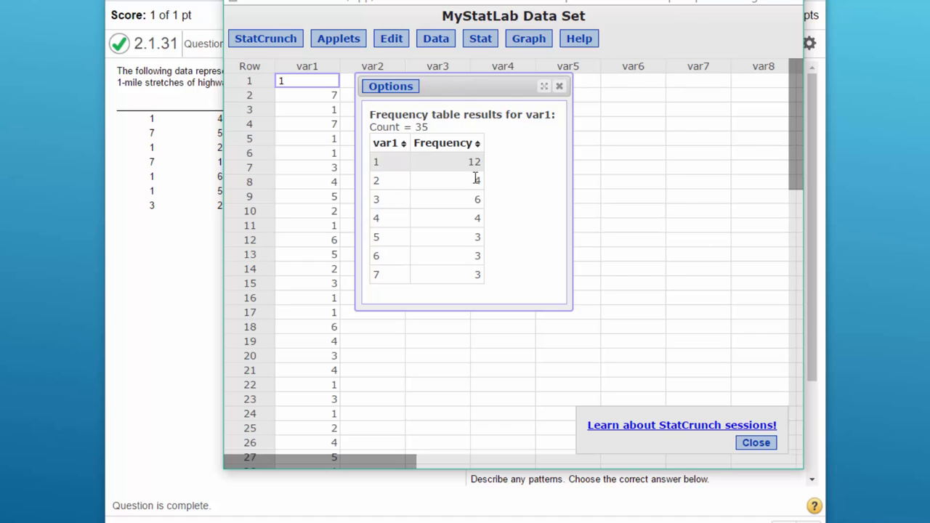
mouse_move(462, 164)
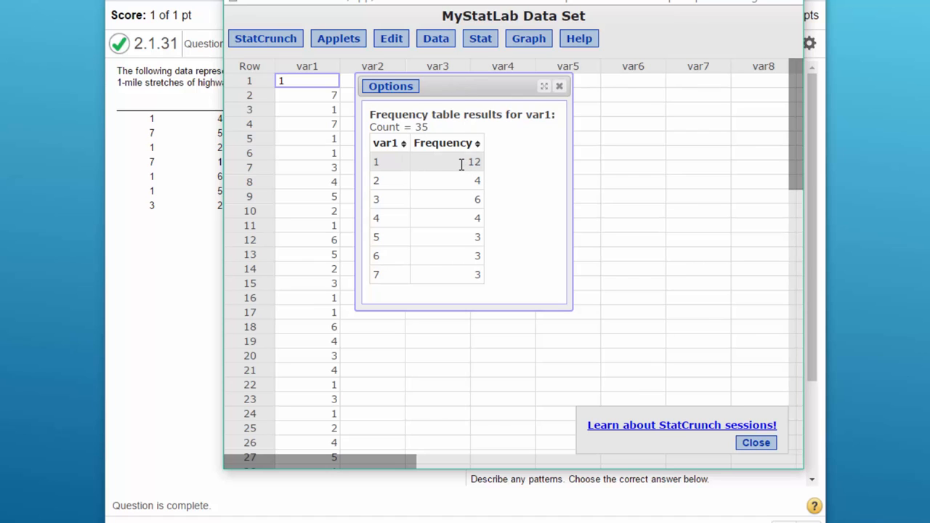
mouse_move(459, 168)
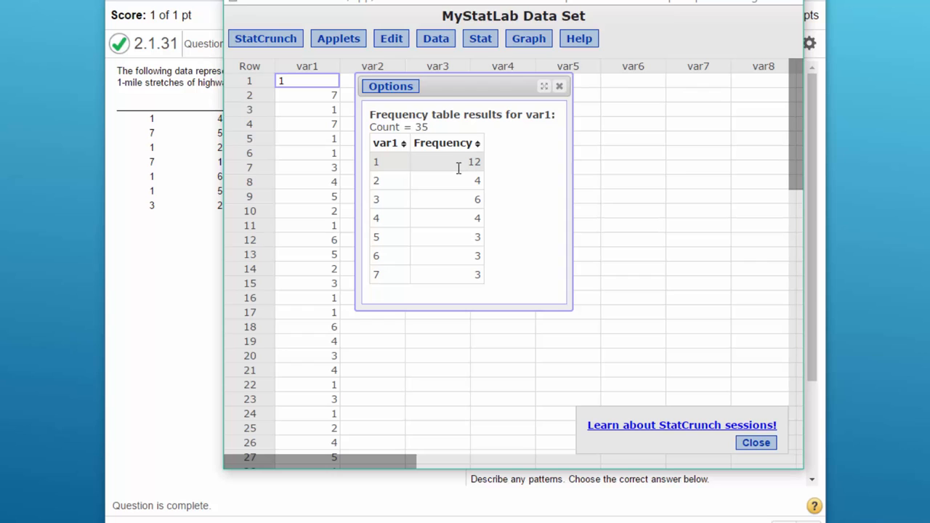
mouse_move(458, 198)
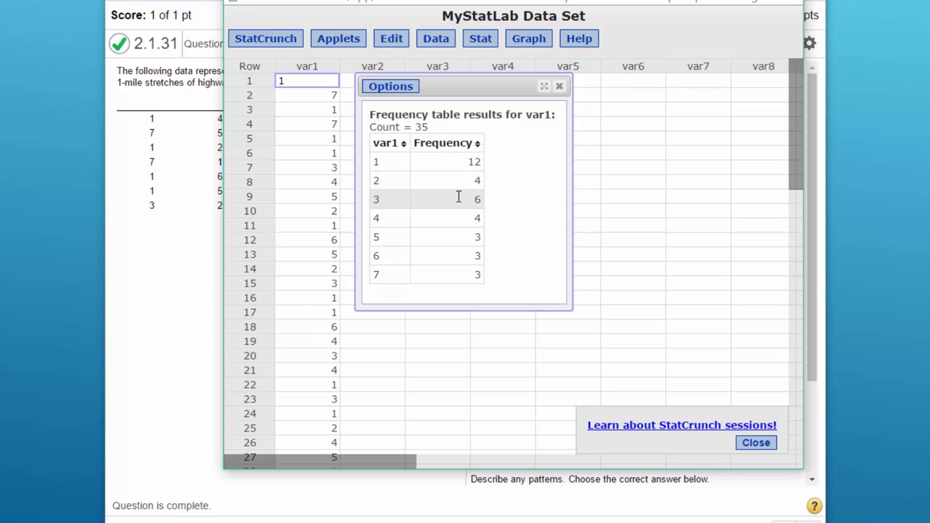
mouse_move(465, 218)
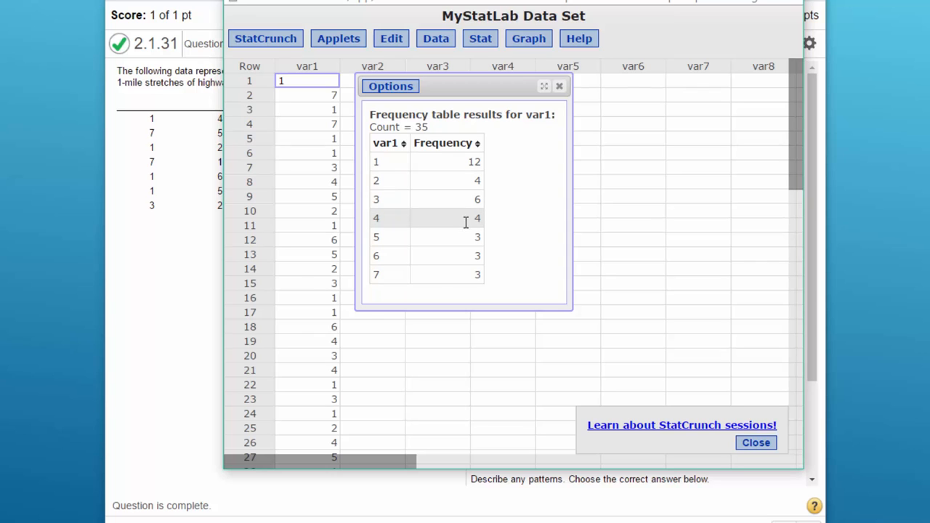
mouse_move(476, 256)
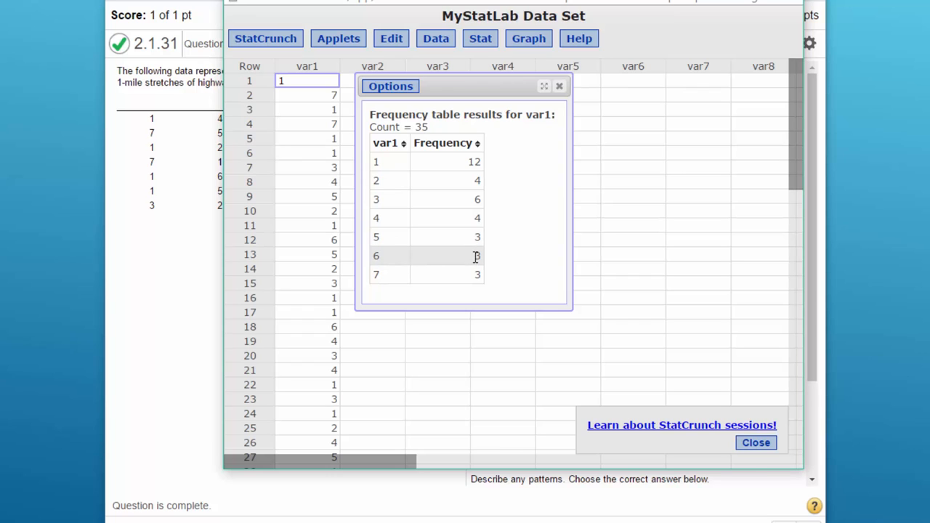
mouse_move(553, 373)
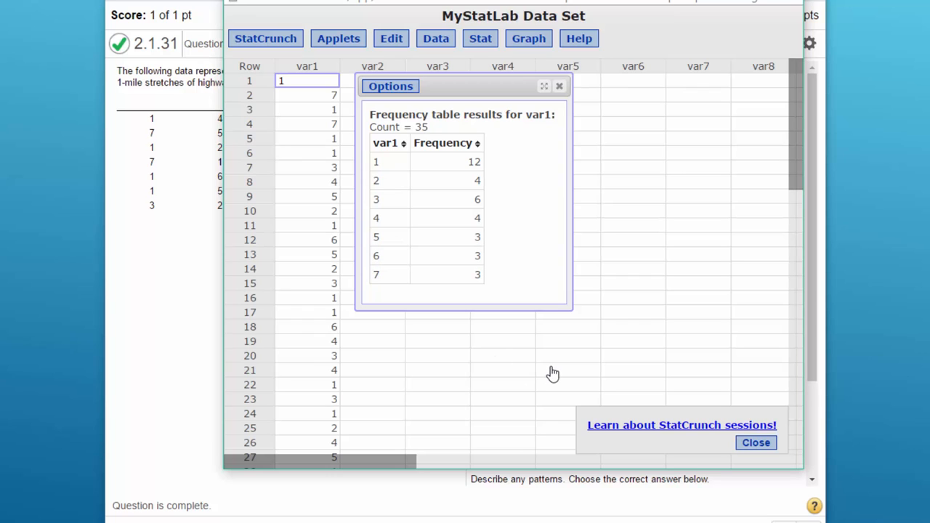
mouse_move(568, 324)
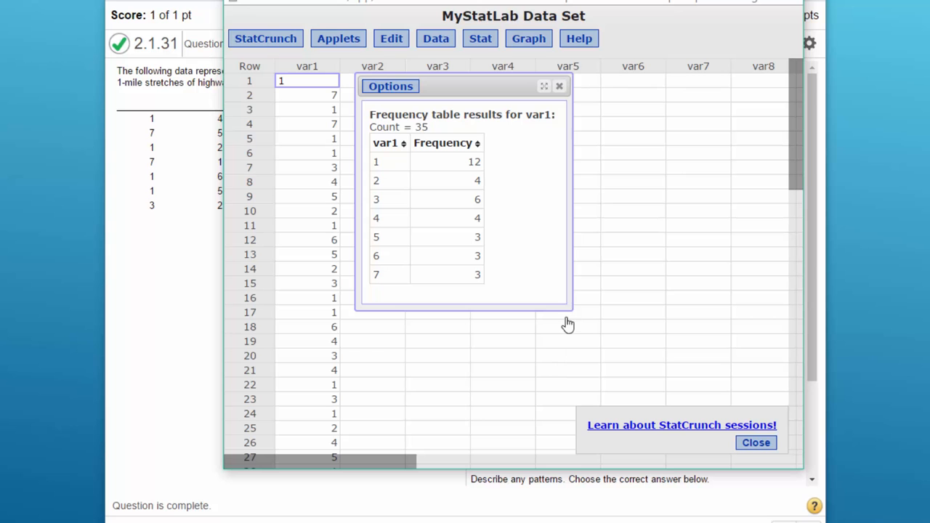
mouse_move(567, 324)
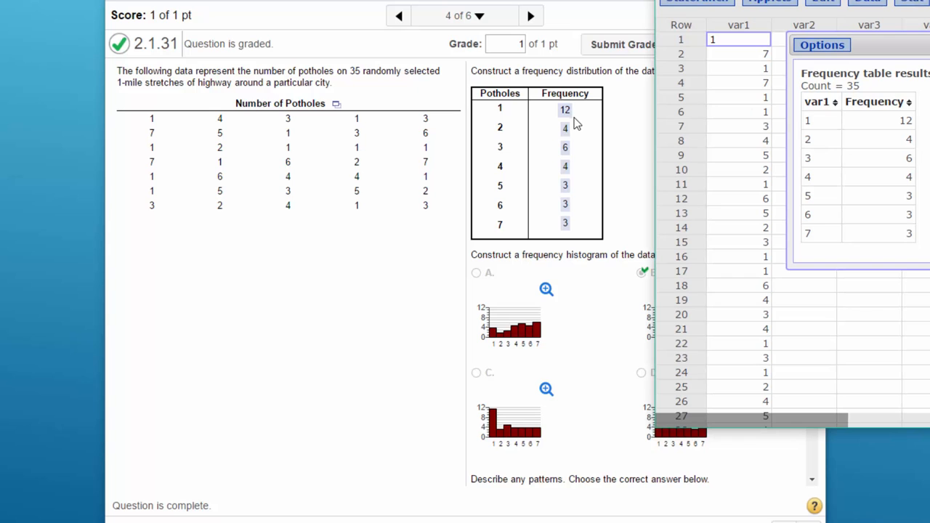
mouse_move(570, 204)
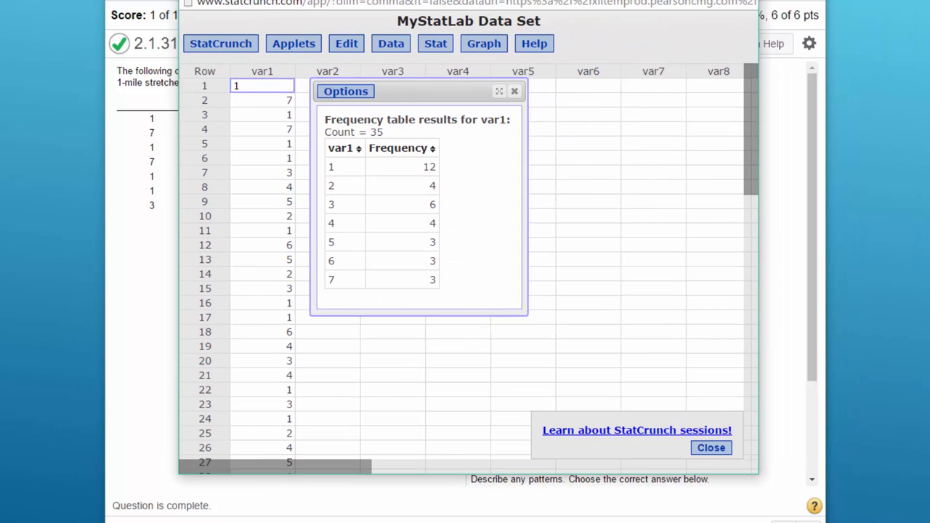
mouse_move(470, 79)
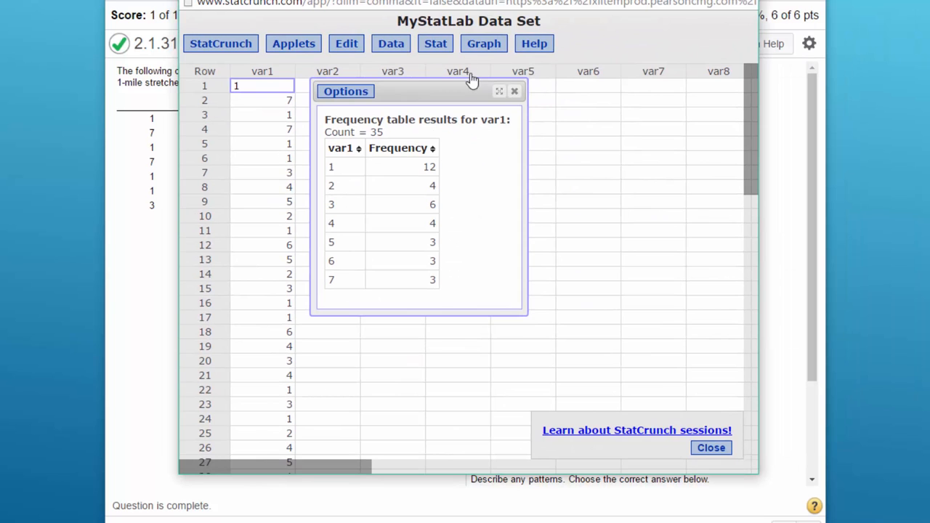
mouse_move(505, 67)
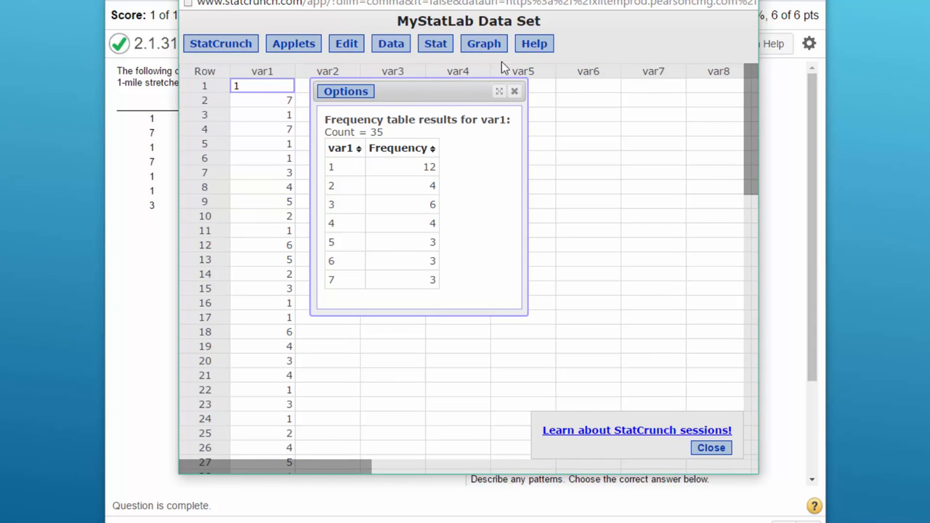
- Open the Graph menu after reviewing frequencies 12, 4, 6, 4, 3, 3, 3
click(484, 42)
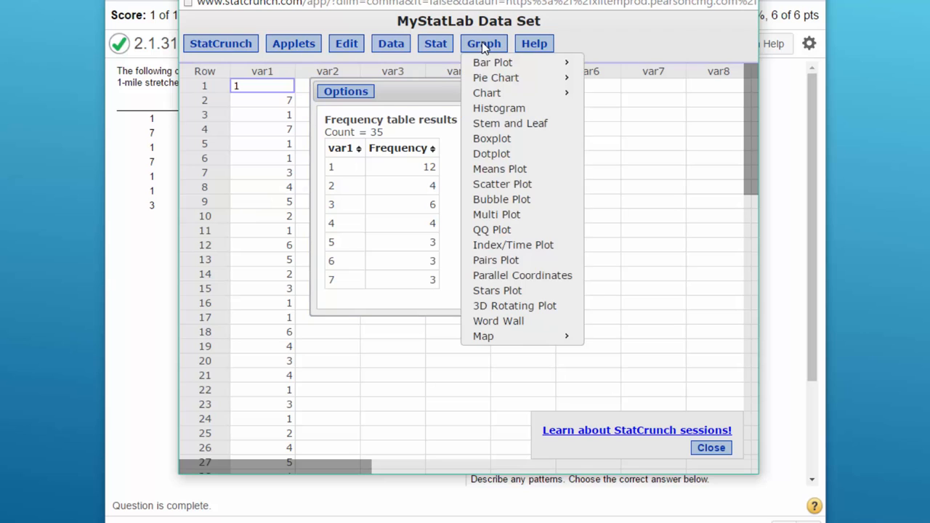
- Compute a histogram of var1 with Type set to Frequency and default bins
click(498, 107)
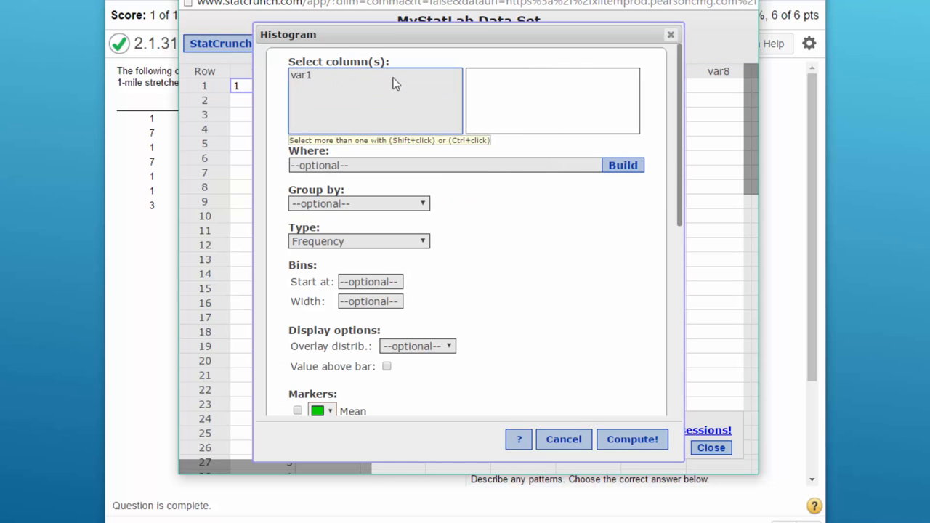
click(301, 75)
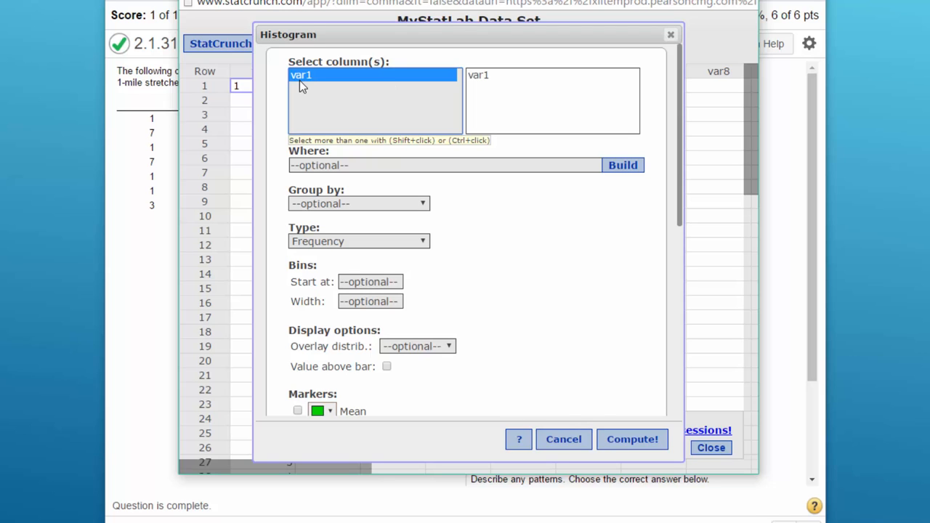
mouse_move(431, 259)
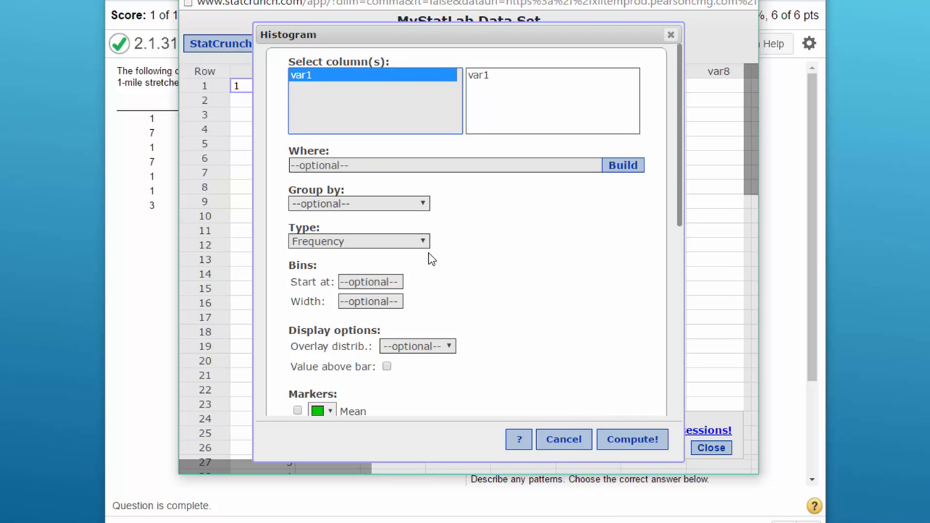
mouse_move(427, 250)
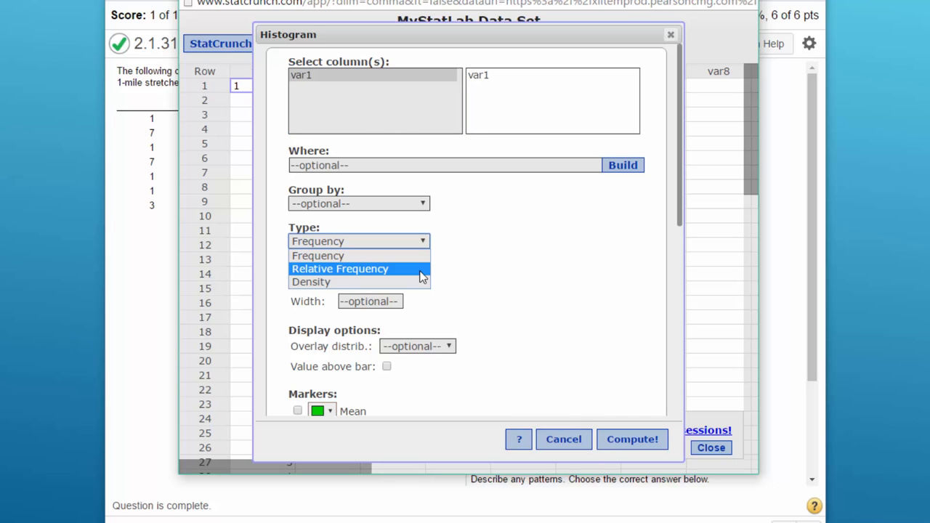
mouse_move(420, 280)
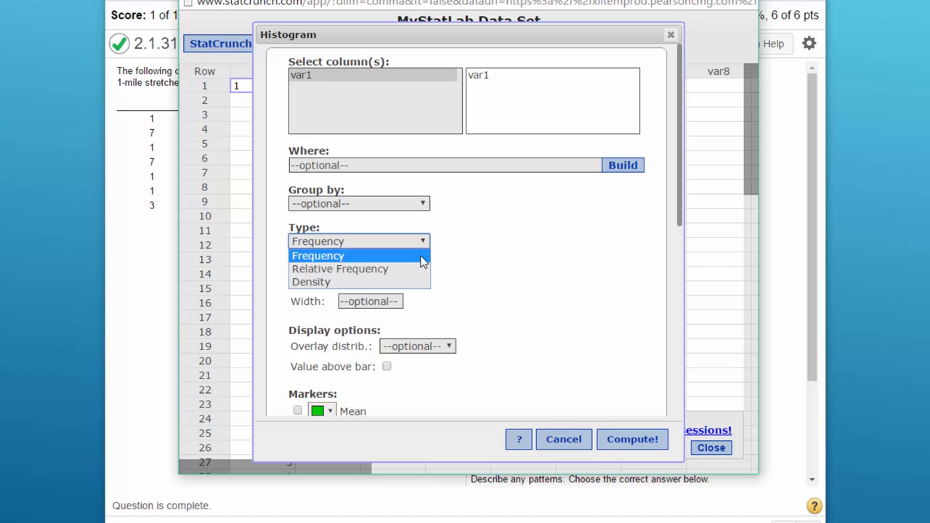
click(318, 255)
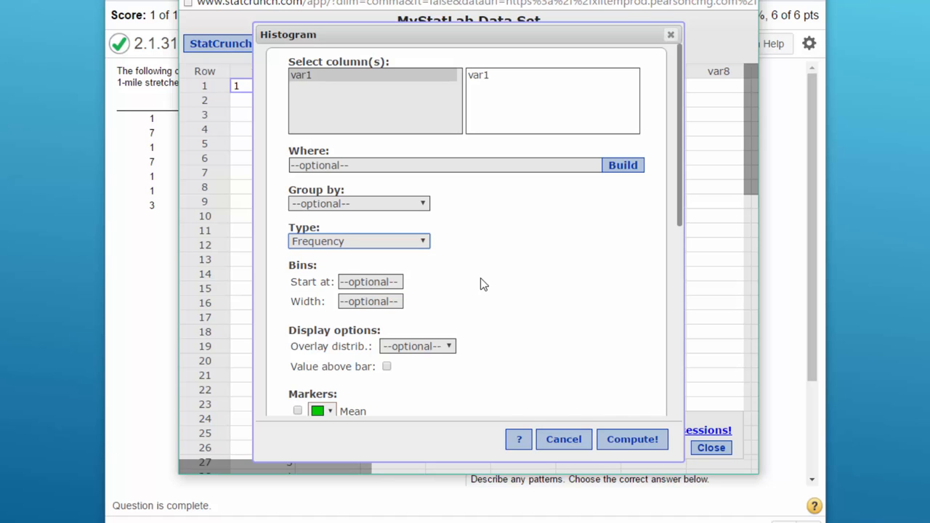
mouse_move(479, 279)
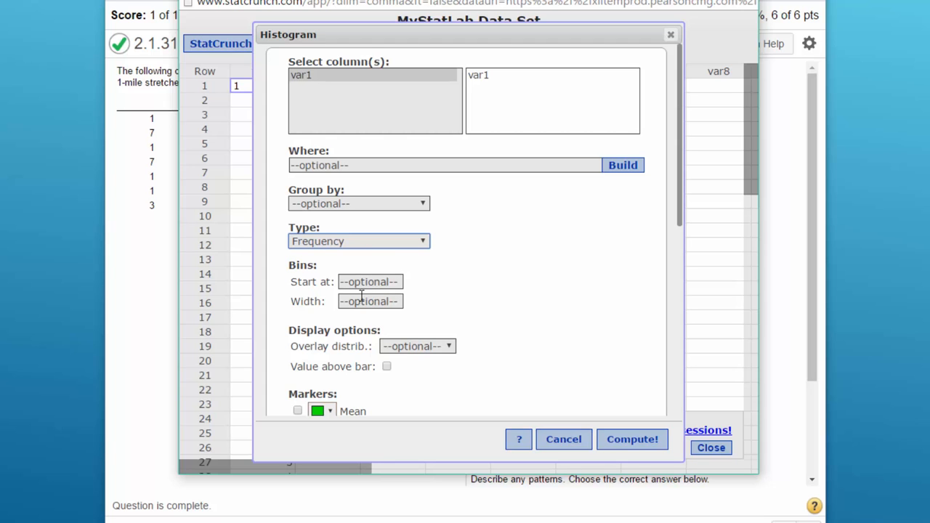
scroll(down, 3)
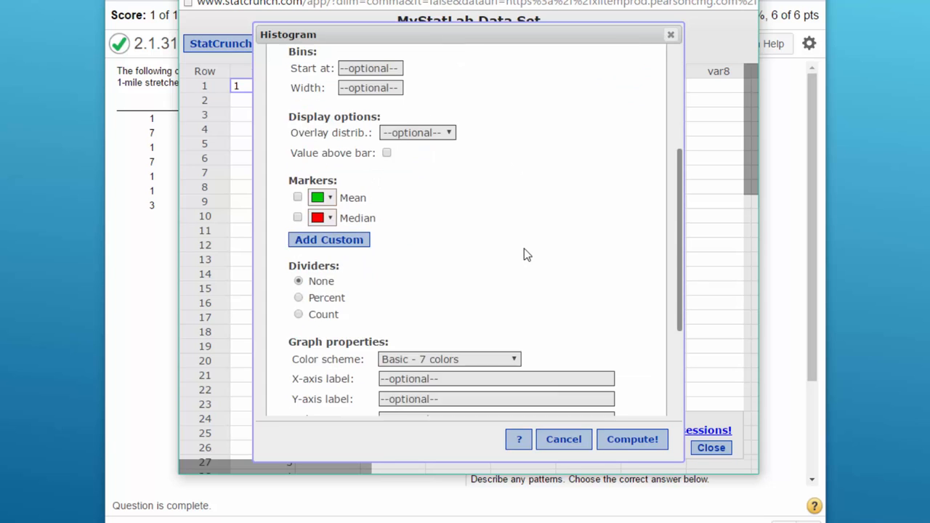
scroll(down, 3)
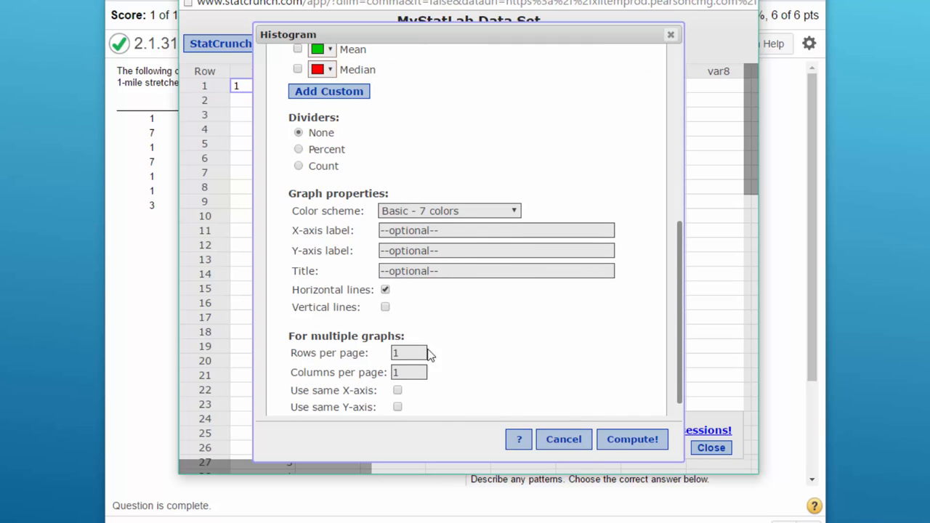
click(632, 439)
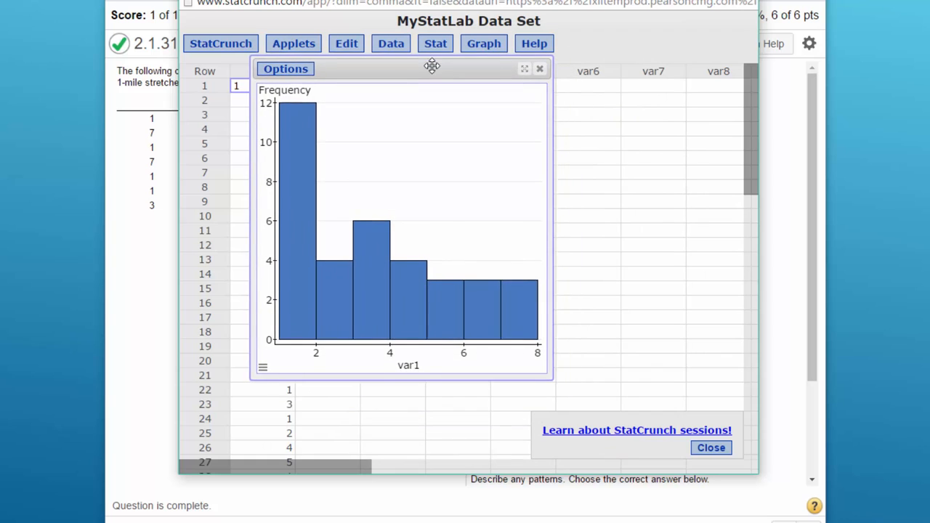
- Drag the histogram window left to compare it with MyStatLab's answer B
drag(431, 65, 416, 62)
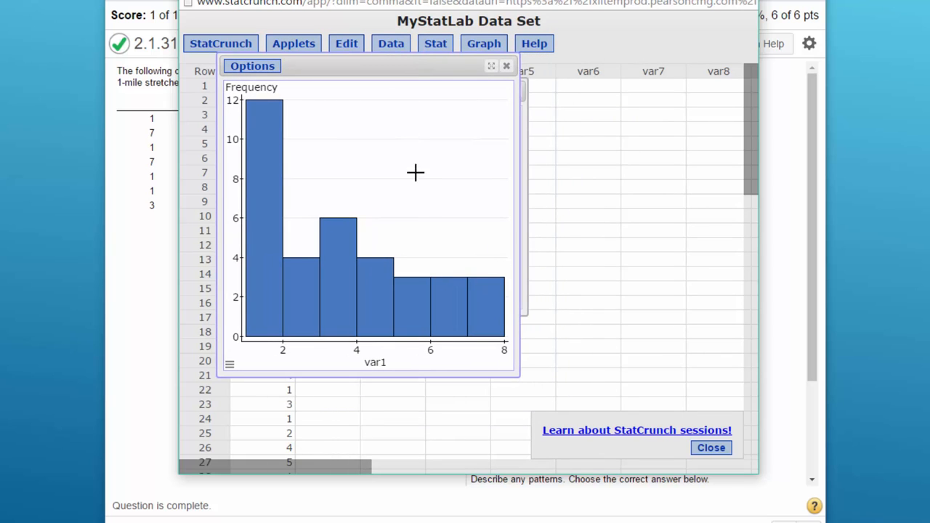
mouse_move(280, 286)
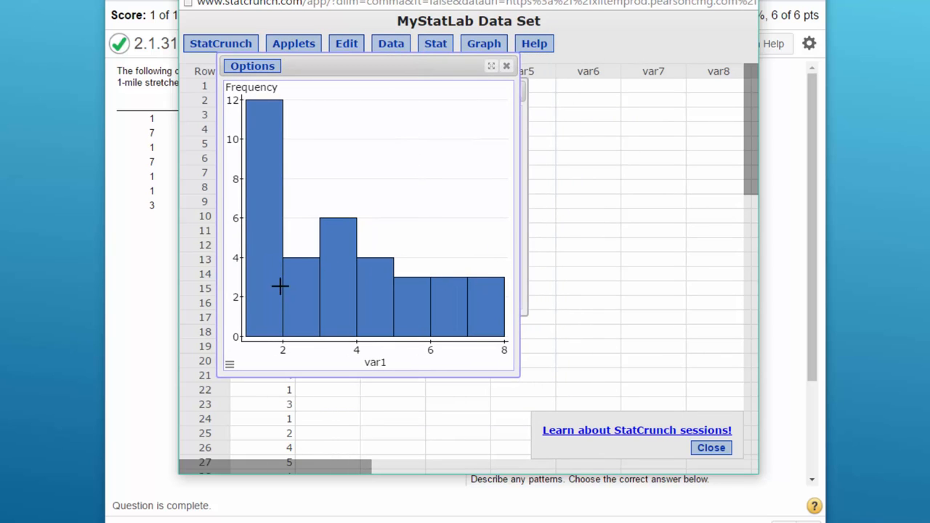
mouse_move(266, 235)
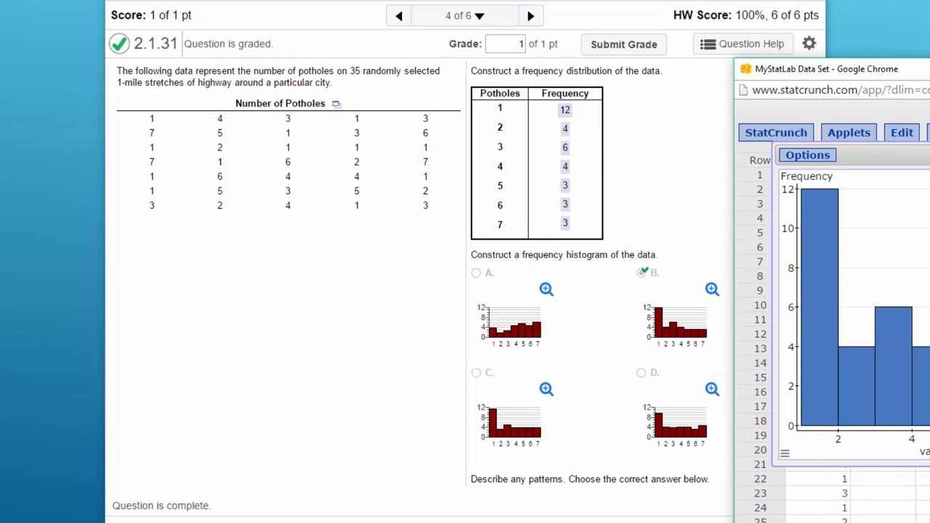
mouse_move(823, 281)
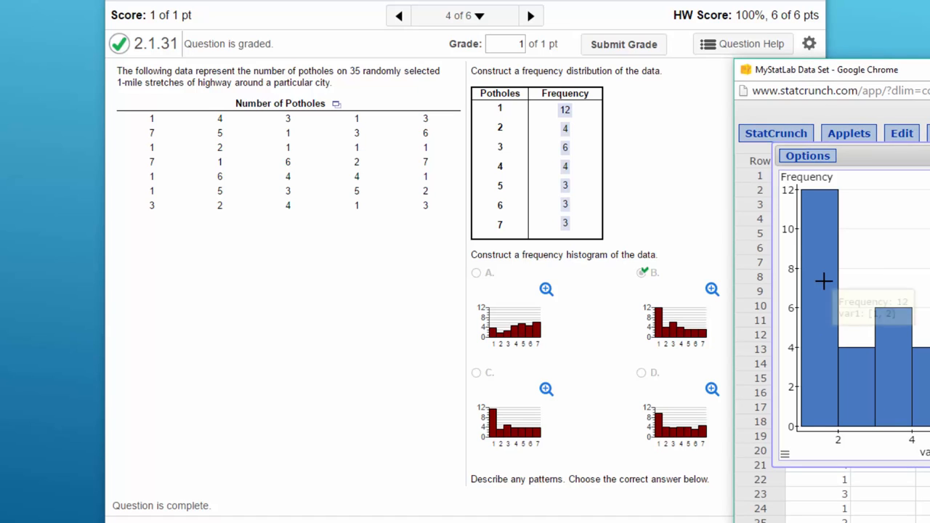
mouse_move(704, 342)
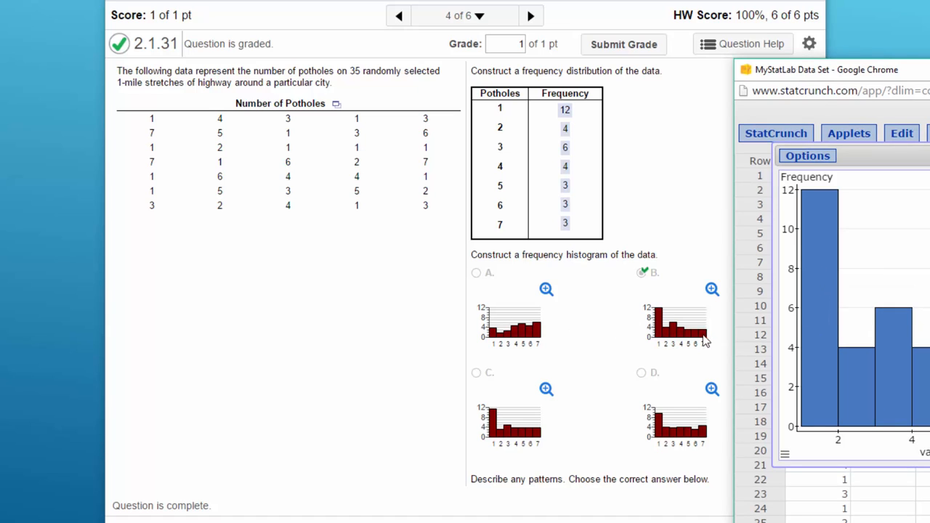
mouse_move(724, 314)
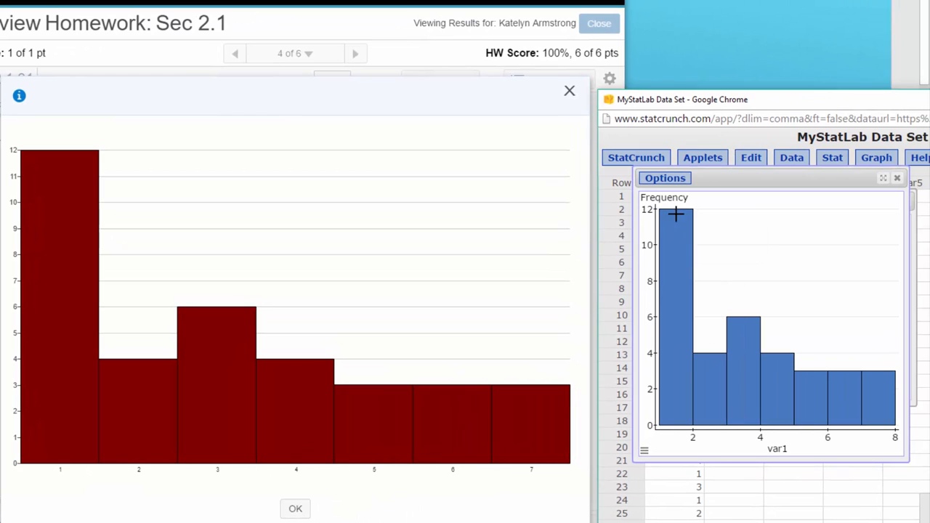
mouse_move(743, 329)
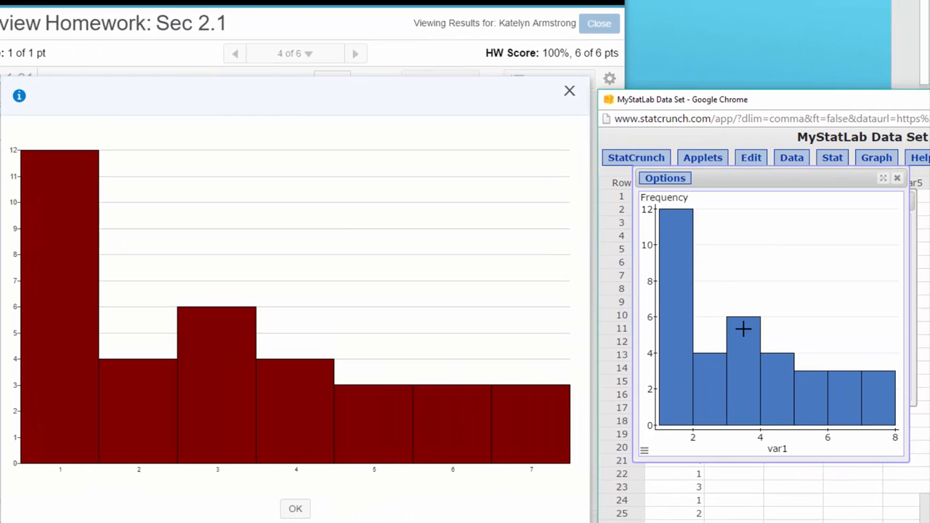
mouse_move(669, 351)
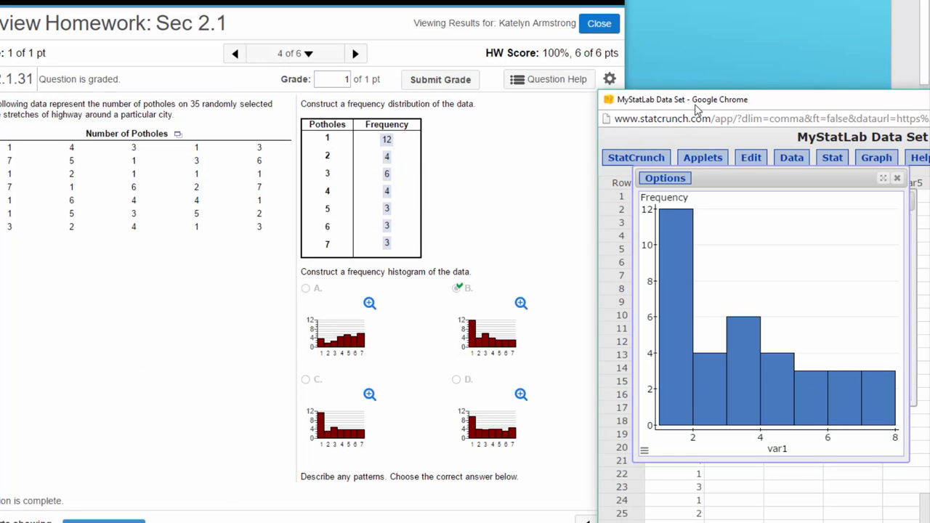
mouse_move(545, 172)
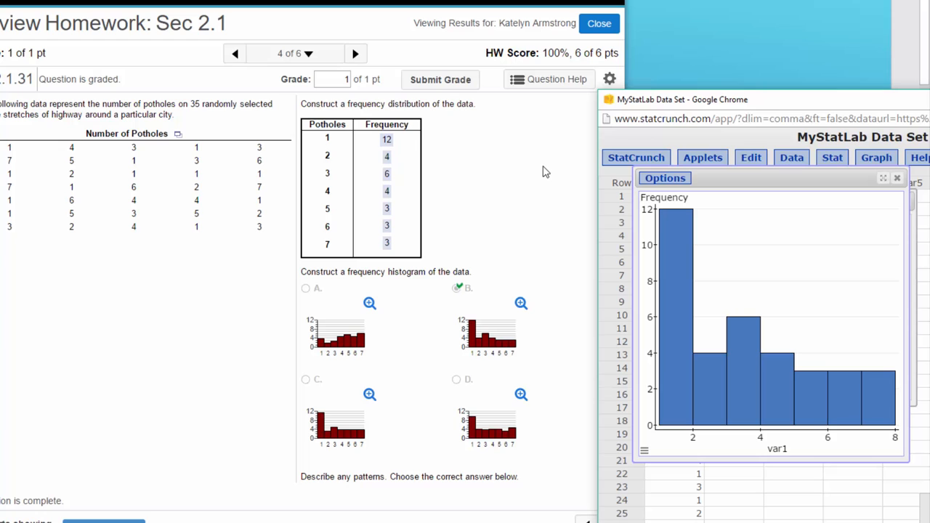